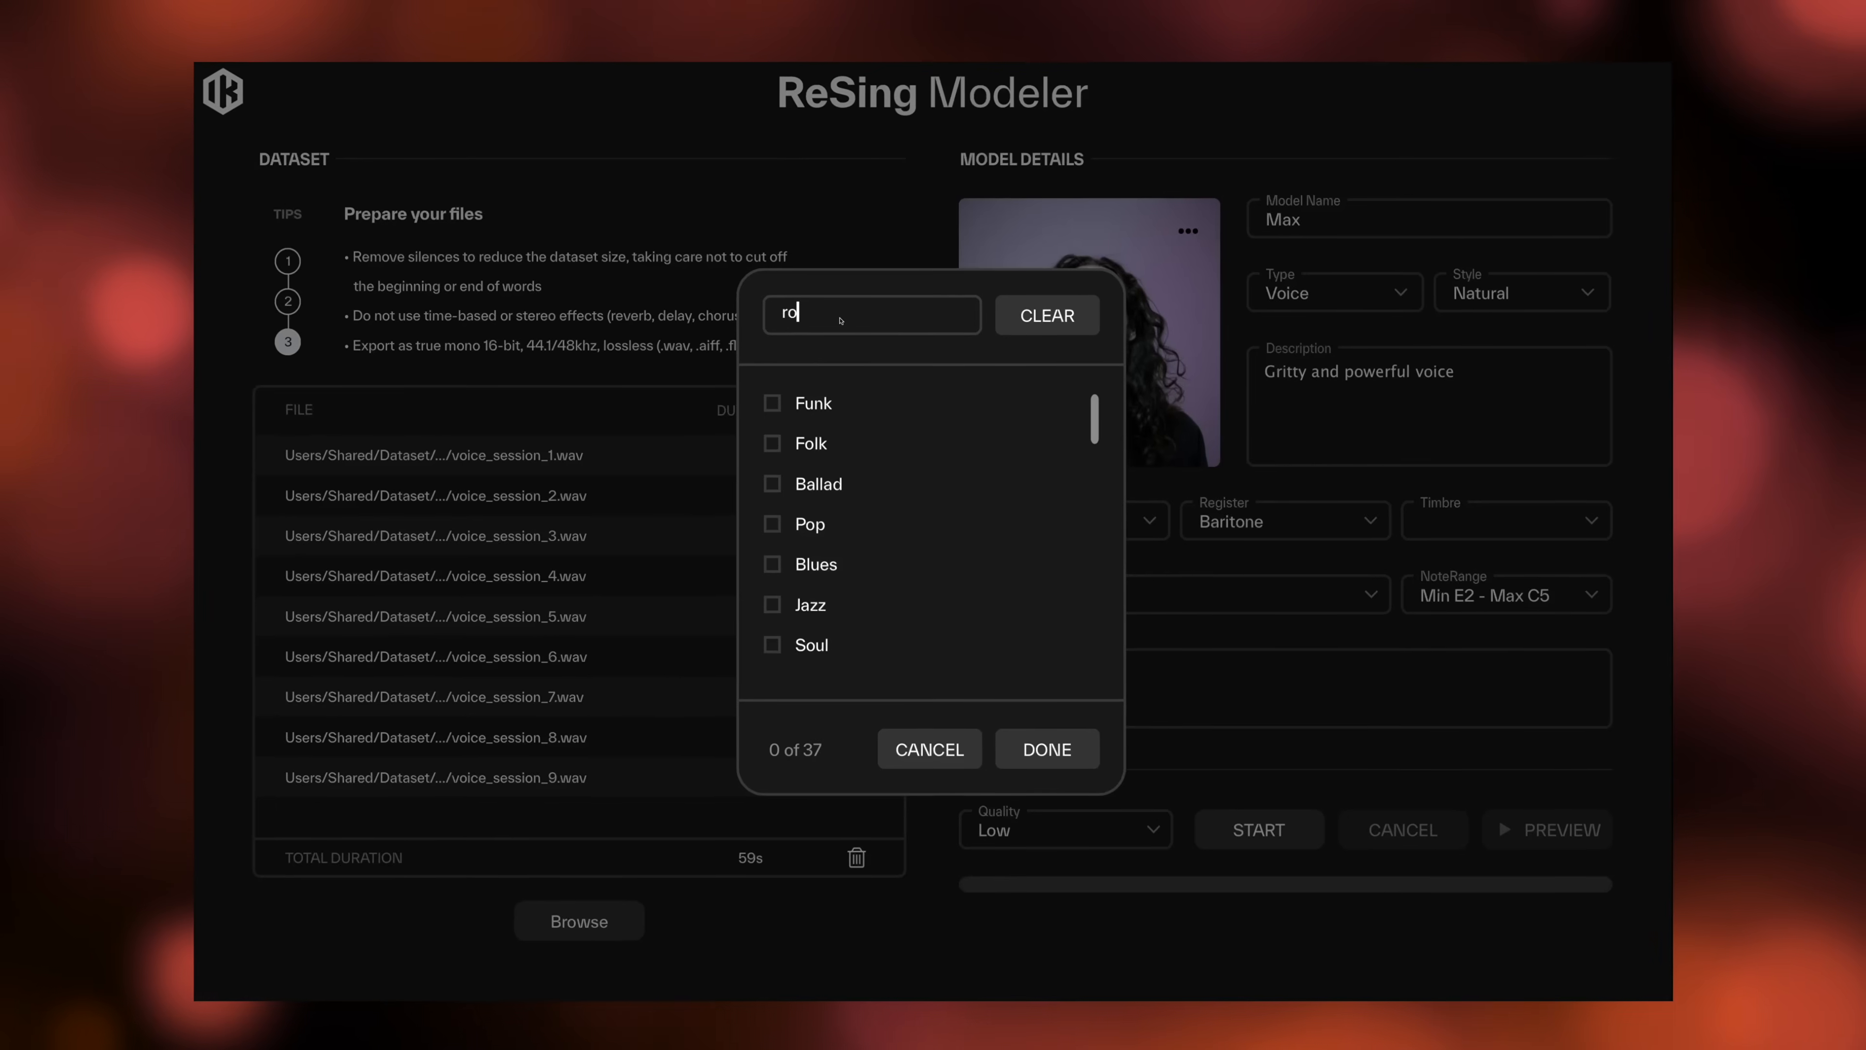
Confirm Rock as Max's genre in the Genre picker.
click(1045, 748)
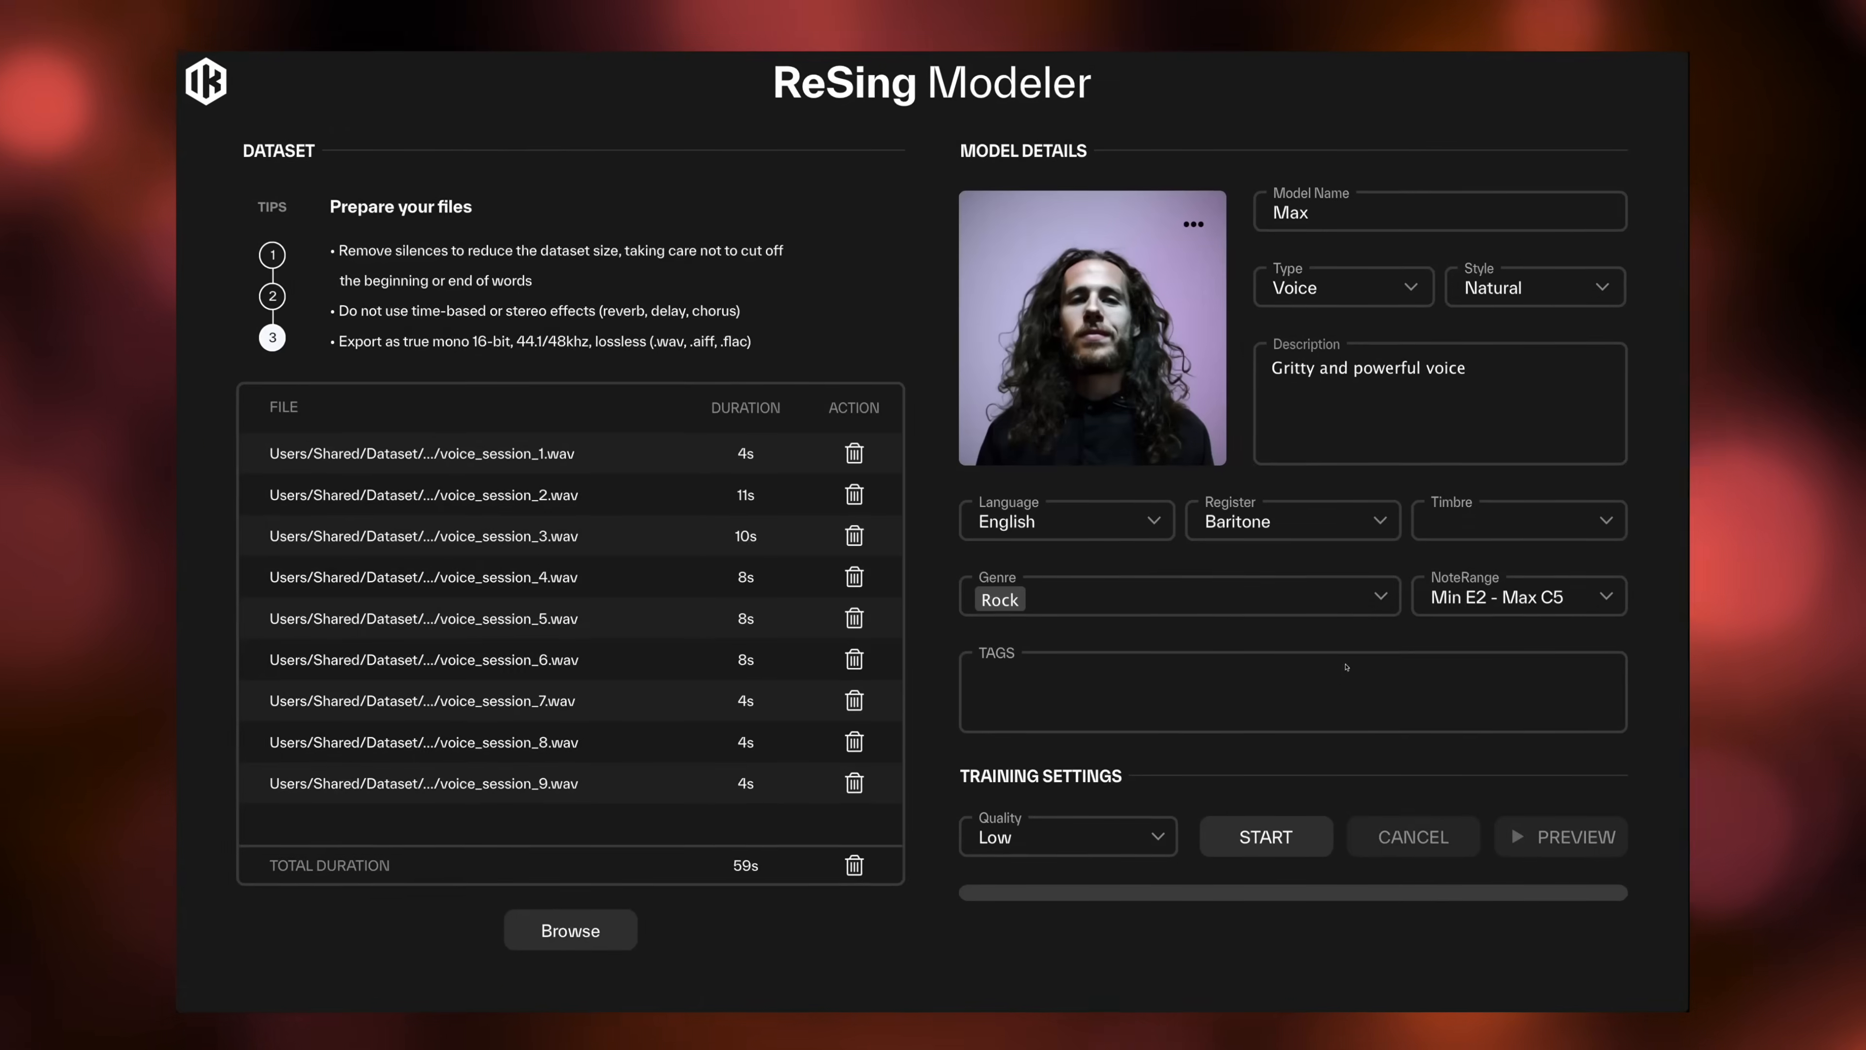